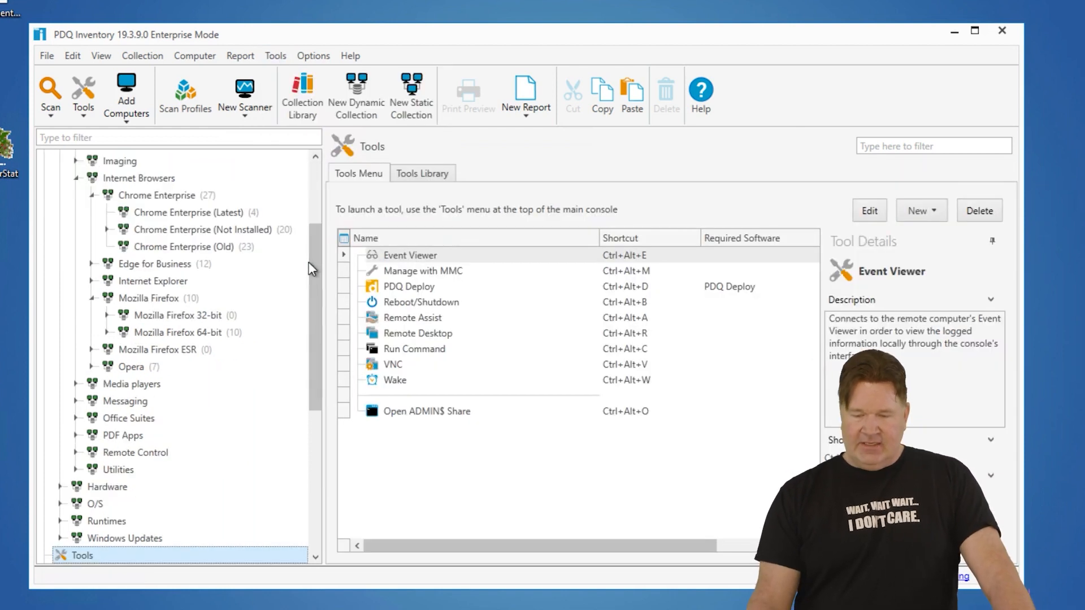
{"action": "mouse_move", "coordinate": [384, 448]}
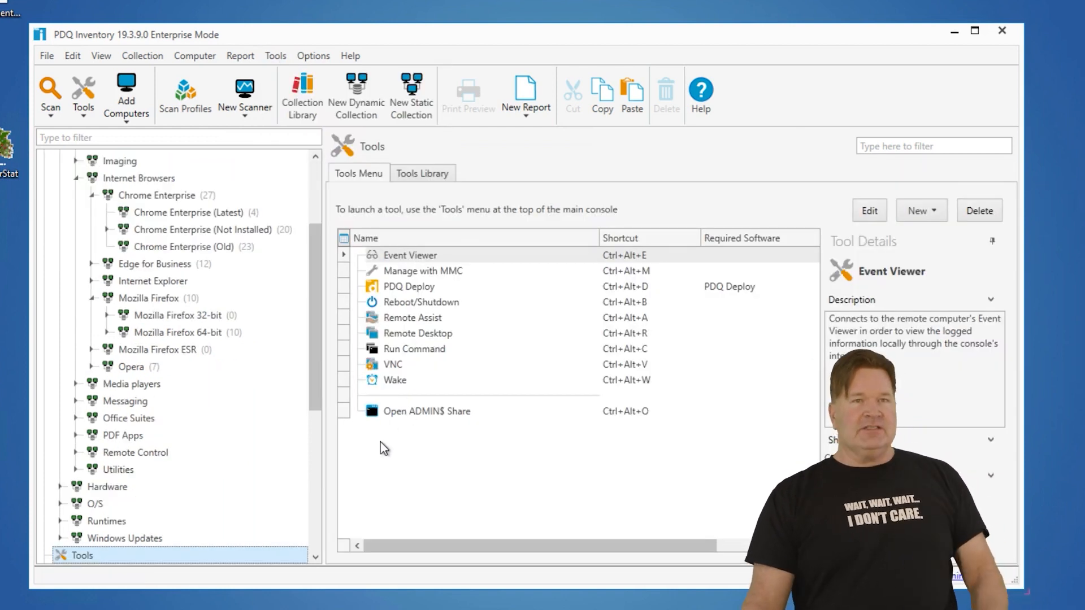
Step: Select the Open ADMIN$ Share entry to show its Tool Details
{"action": "left_click", "coordinate": [426, 410]}
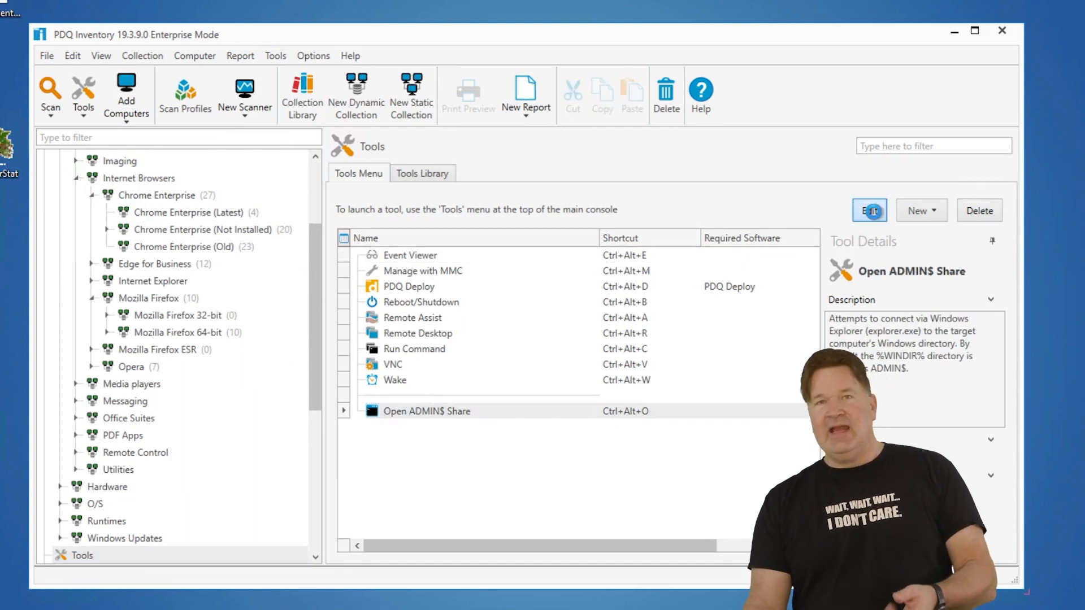
Step: Open the Open ADMIN$ Share tool in Edit Mode to view its explorer.exe command
{"action": "left_click", "coordinate": [869, 210]}
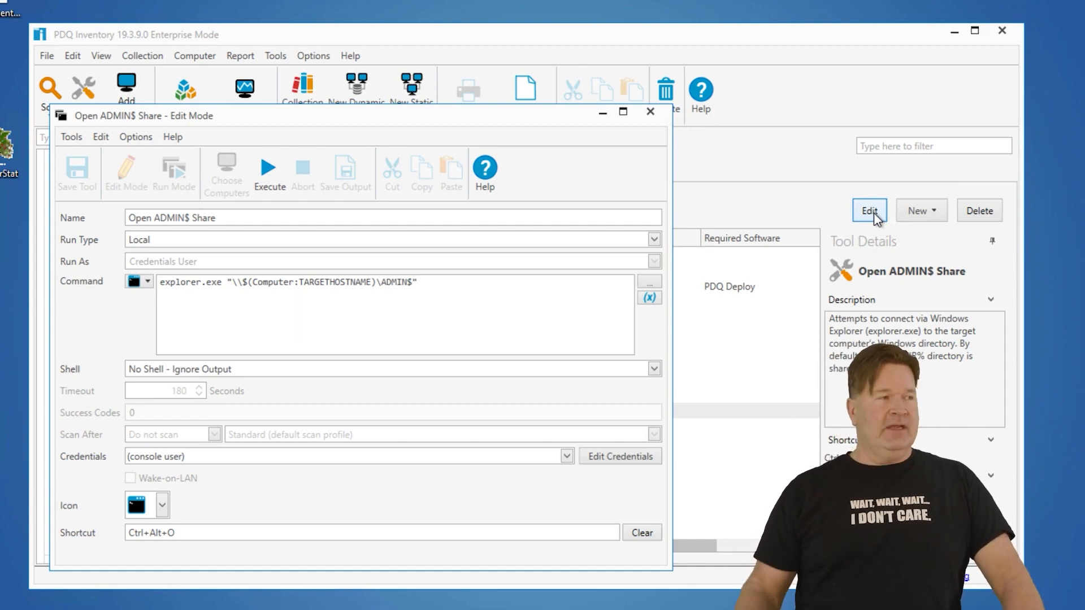
{"action": "mouse_move", "coordinate": [582, 252]}
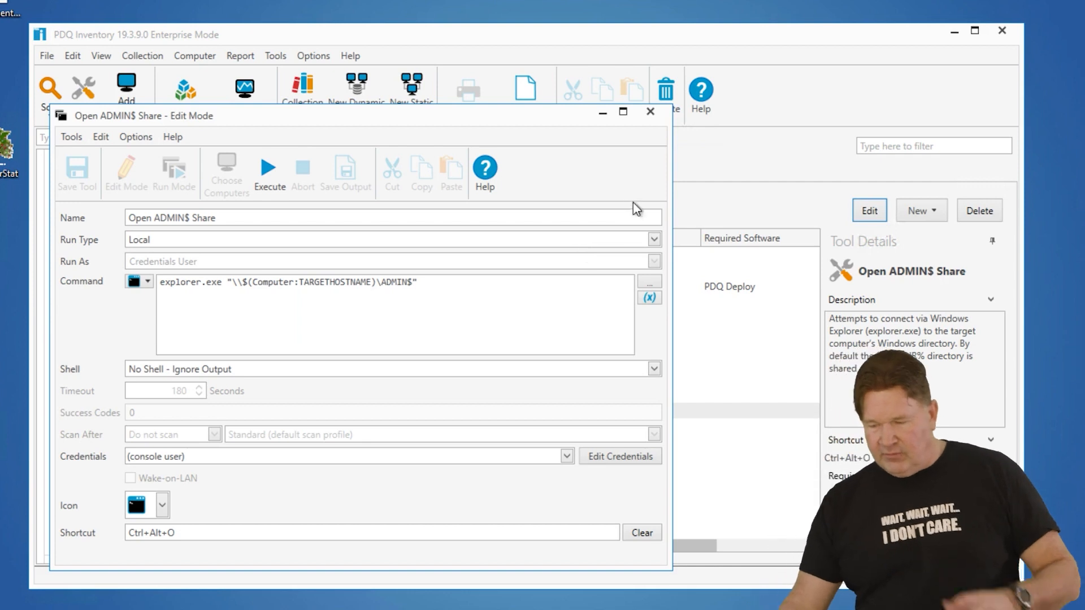
Step: Close the Open ADMIN$ Share editor and show the New item options
{"action": "left_click", "coordinate": [650, 112]}
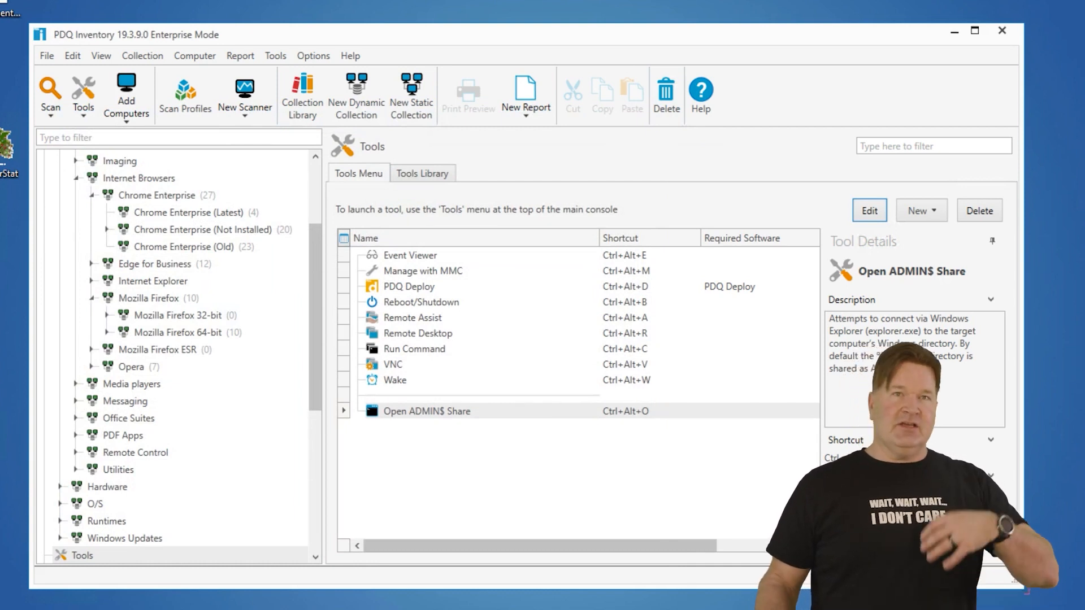
{"action": "mouse_move", "coordinate": [913, 249]}
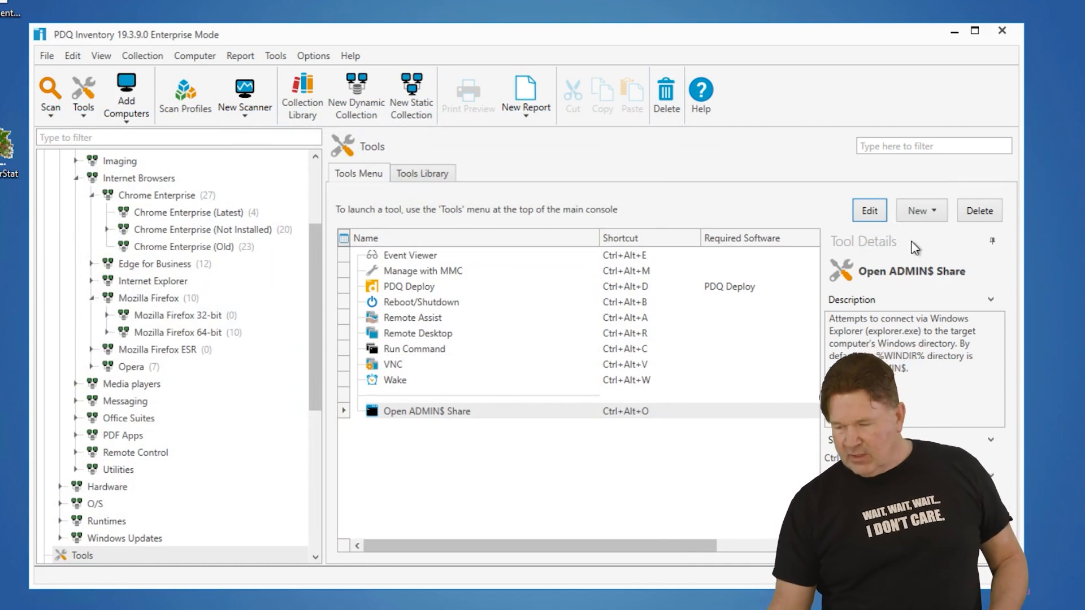
{"action": "left_click", "coordinate": [916, 210]}
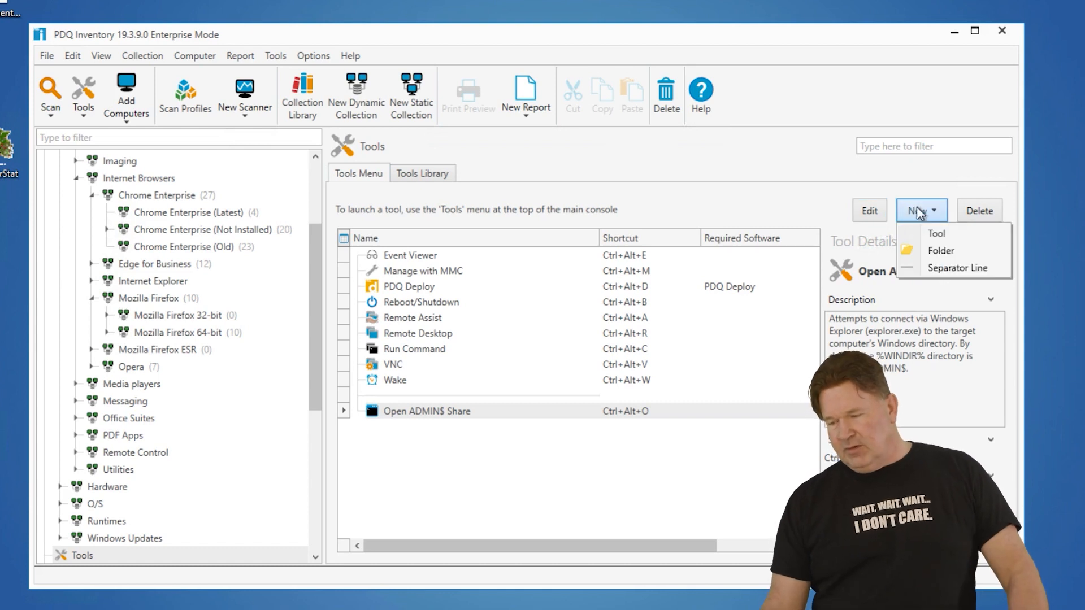
Step: Start a new tool named 'Drive Space' and view its Run Type options
{"action": "left_click", "coordinate": [936, 233]}
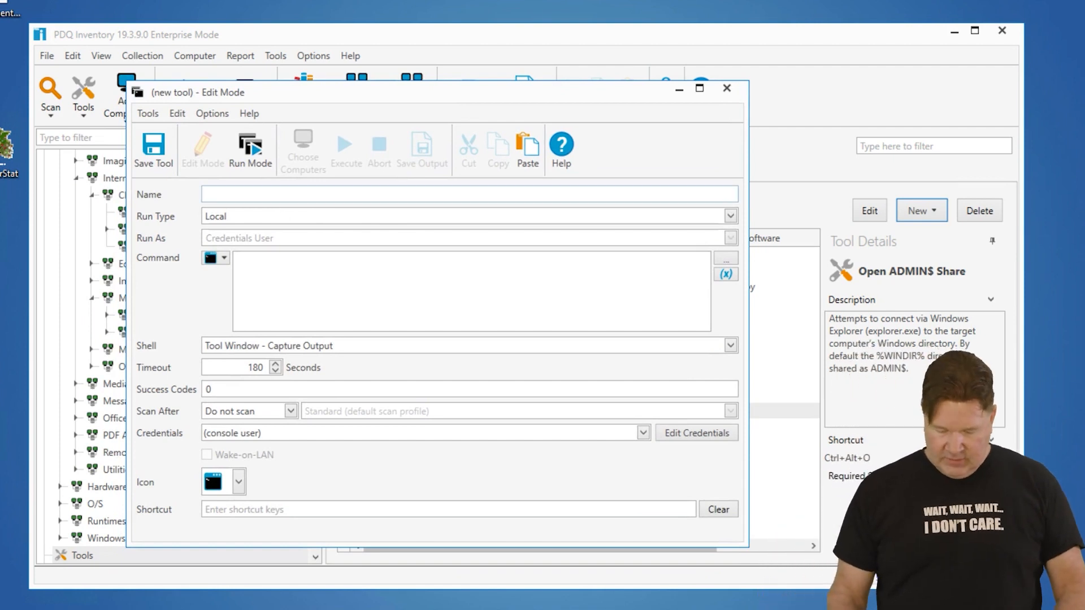
{"action": "type", "text": "Dri"}
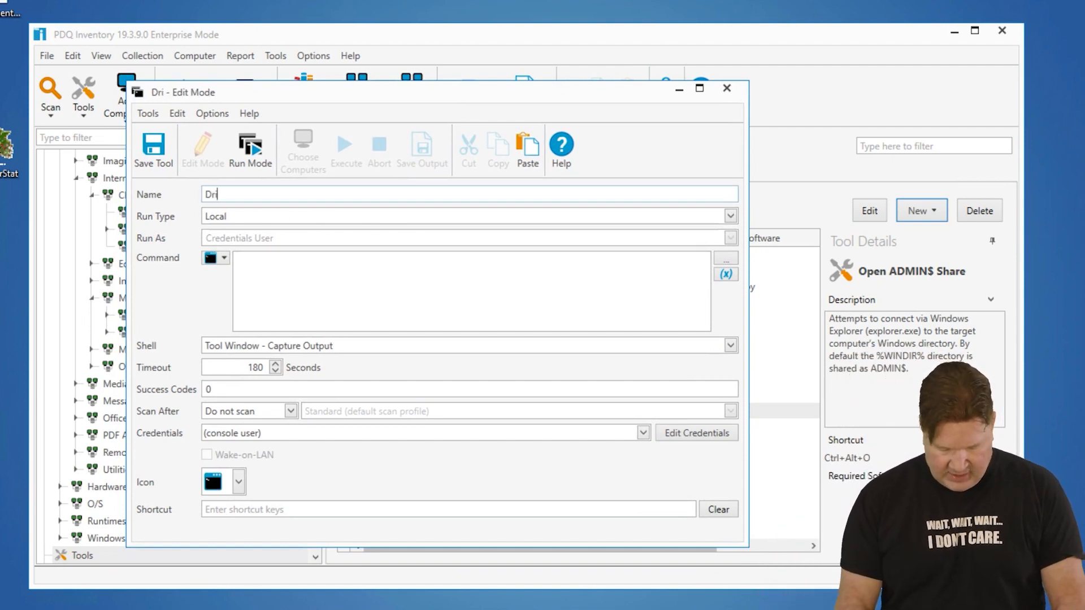
{"action": "type", "text": "ve Spac"}
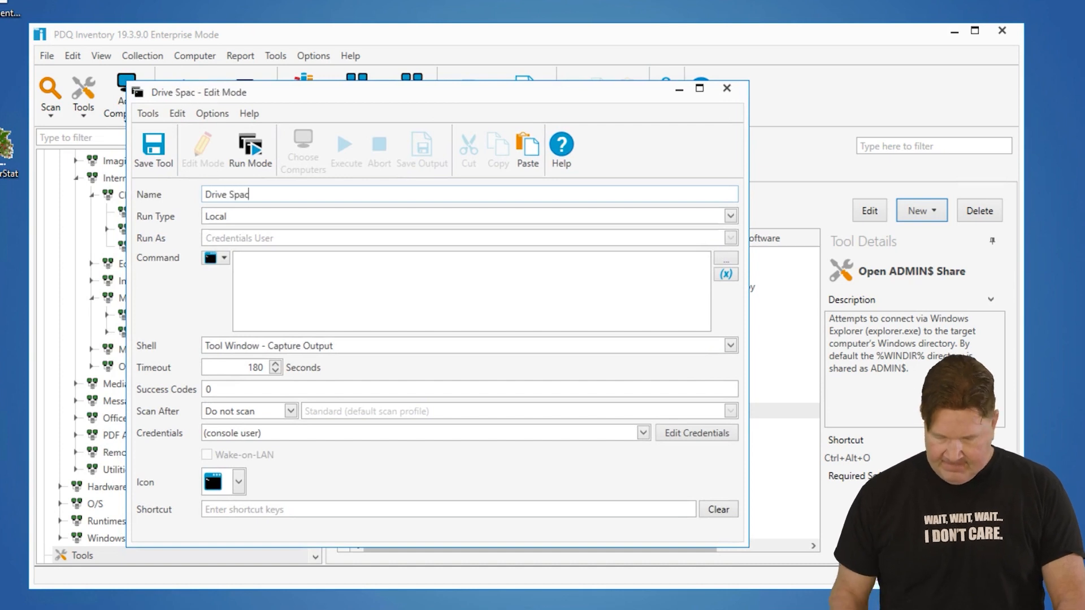
{"action": "type", "text": "e"}
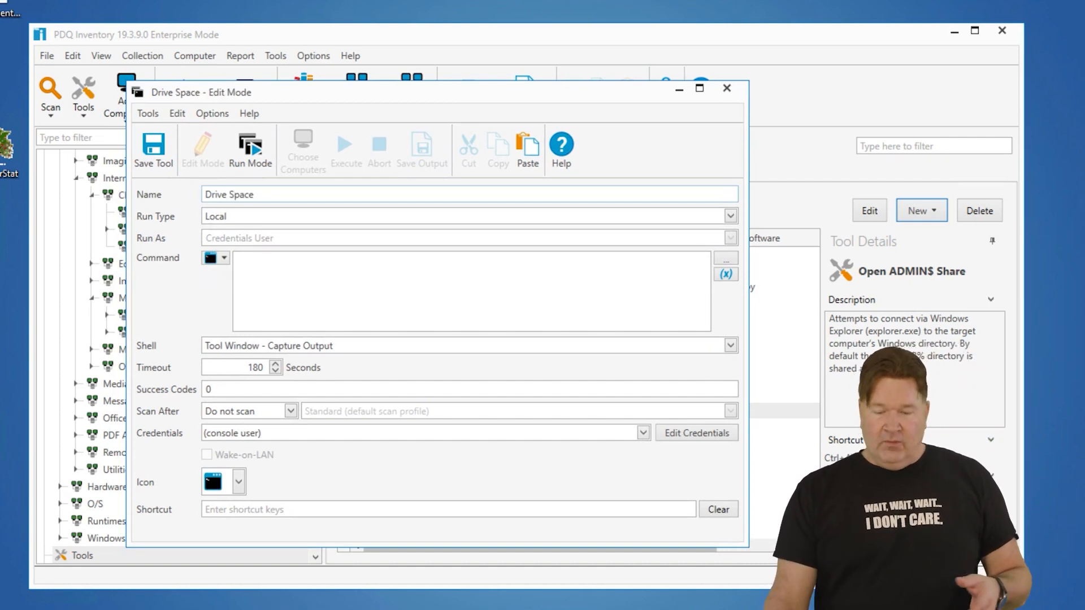
{"action": "left_click", "coordinate": [465, 194]}
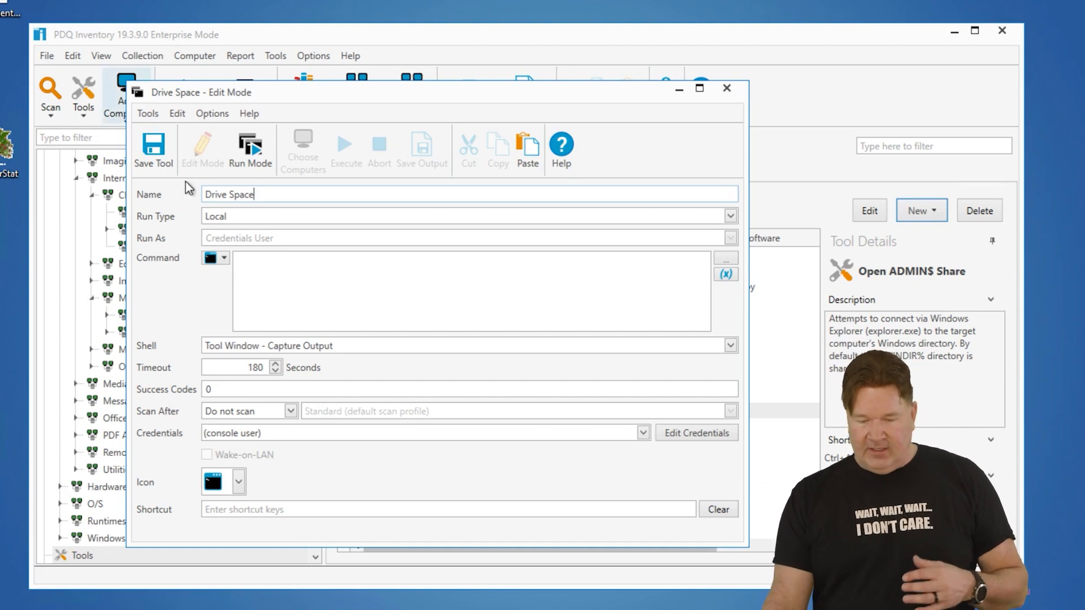
{"action": "mouse_move", "coordinate": [740, 223]}
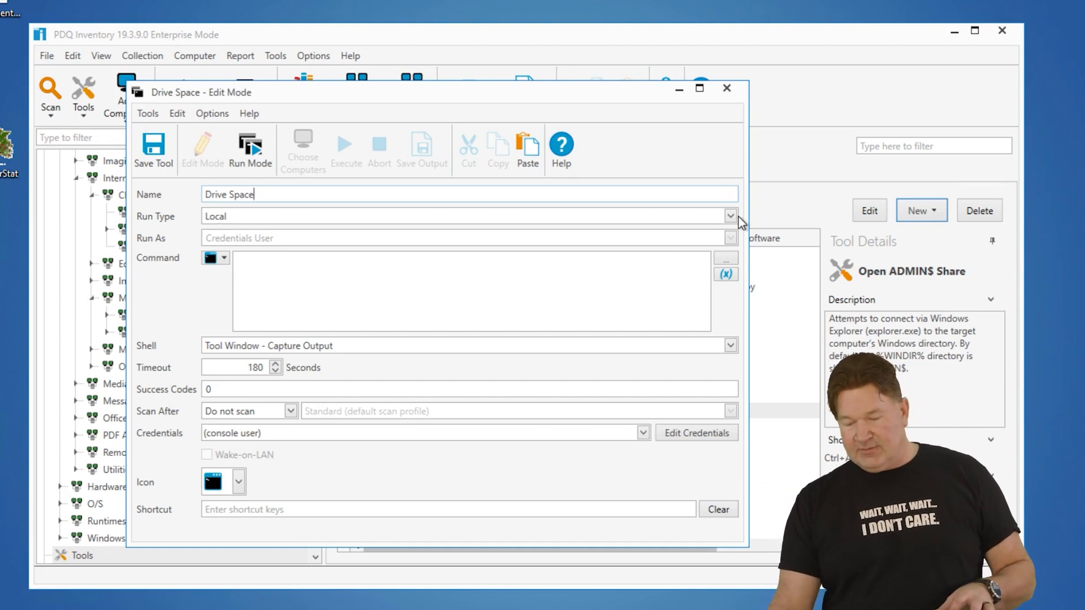
{"action": "left_click", "coordinate": [729, 216]}
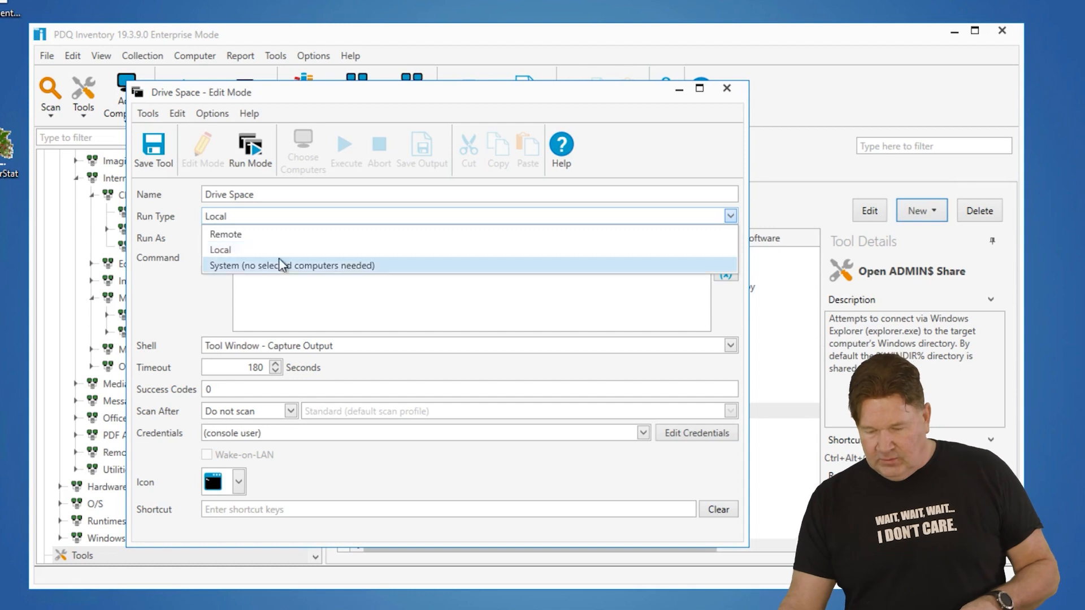
Step: Set the Drive Space tool to run Local with a PowerShell command type
{"action": "left_click", "coordinate": [219, 249]}
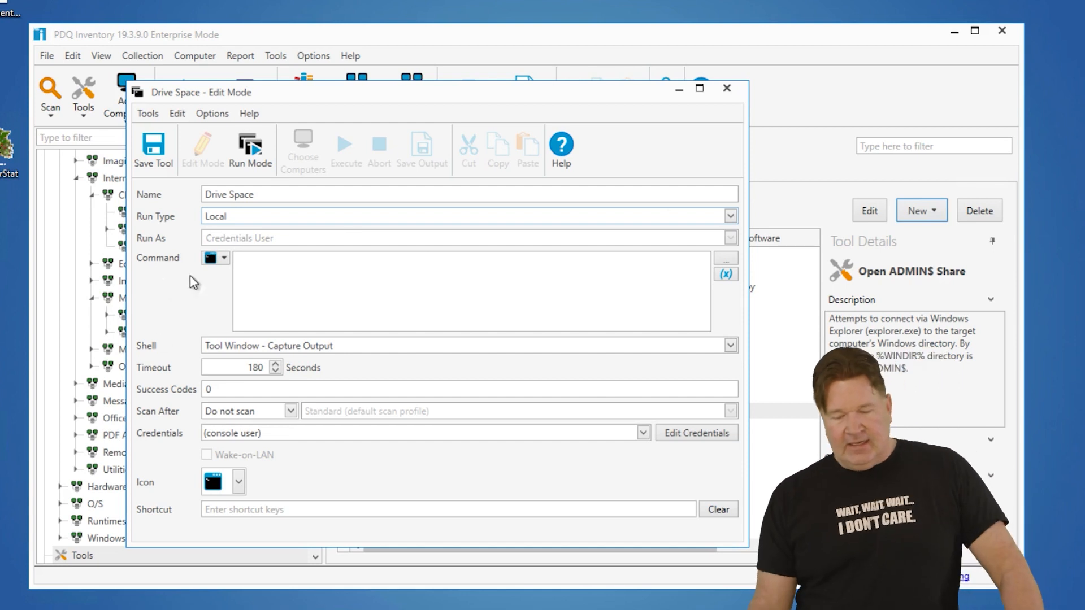
{"action": "left_click", "coordinate": [224, 257]}
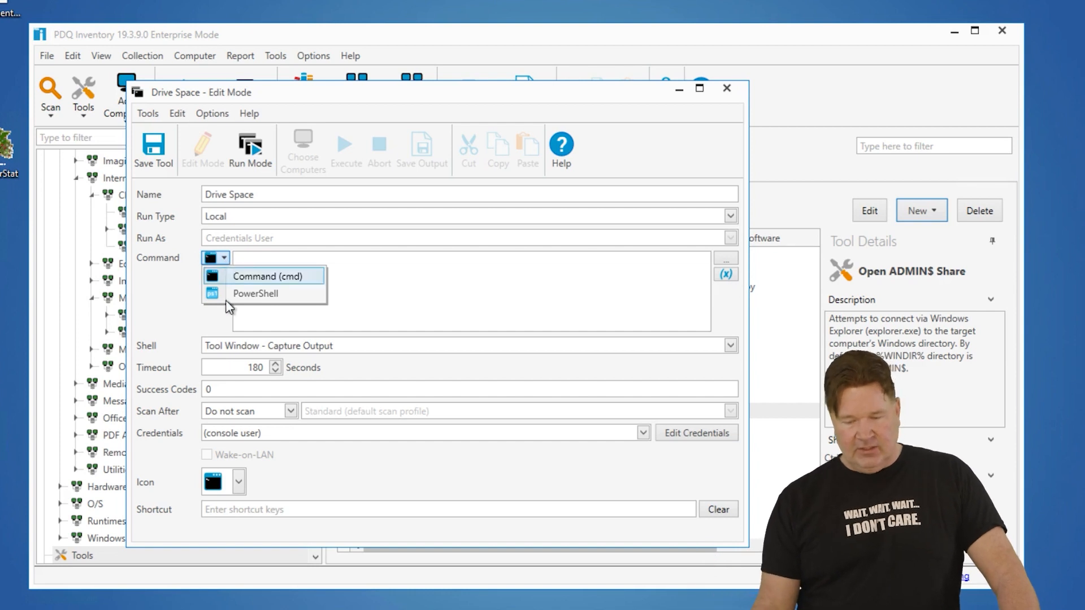
{"action": "left_click", "coordinate": [255, 293]}
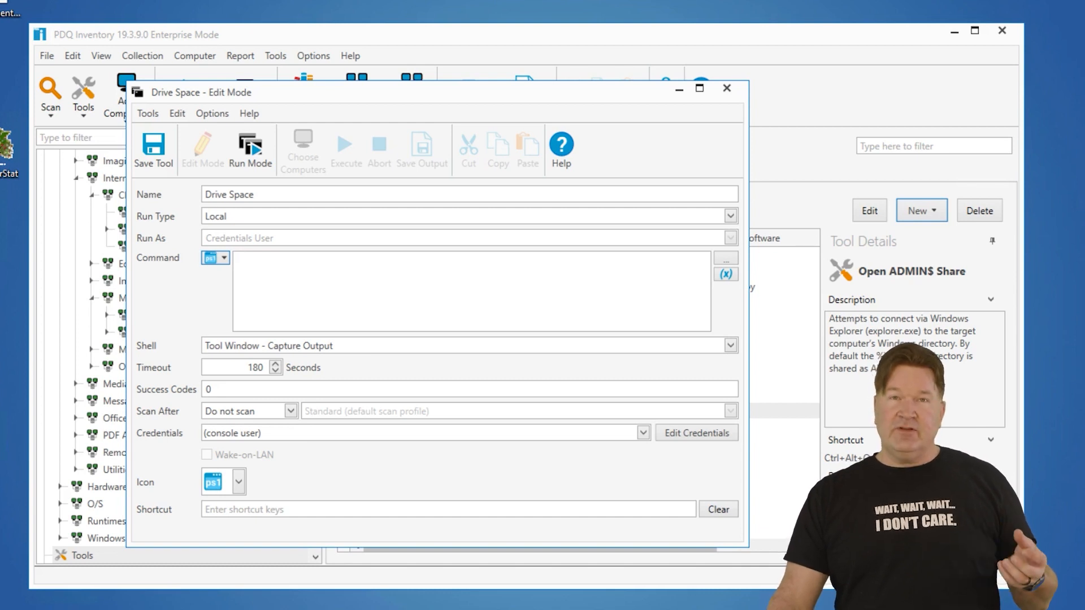
{"action": "mouse_move", "coordinate": [293, 256]}
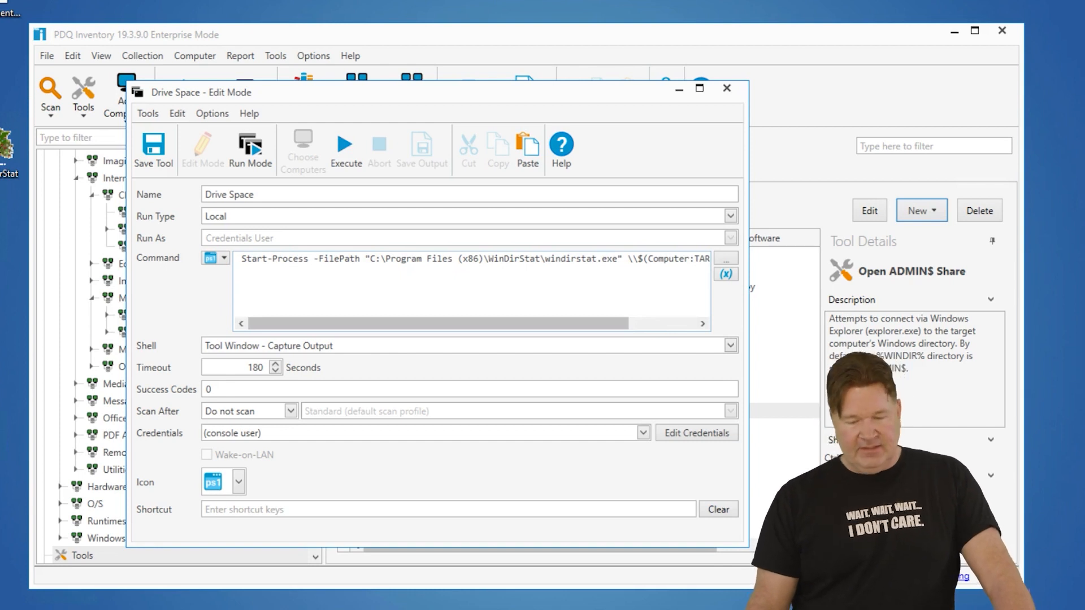
{"action": "mouse_move", "coordinate": [386, 325]}
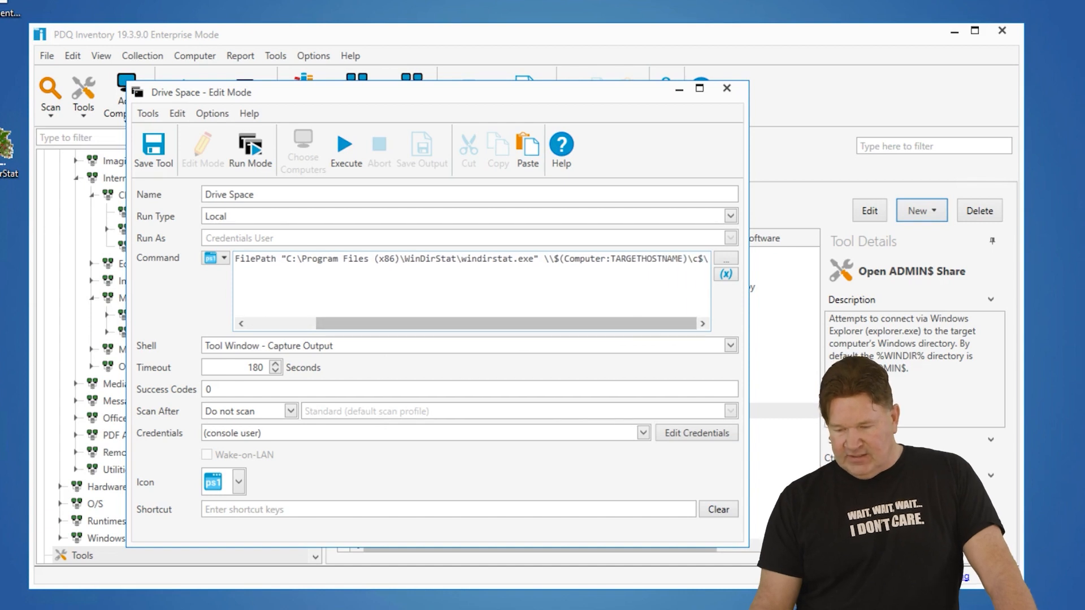
Step: Insert the TARGETHOSTNAME variable so windirstat.exe targets \\$(Computer:TARGETHOSTNAME)\c$
{"action": "double_click", "coordinate": [622, 258]}
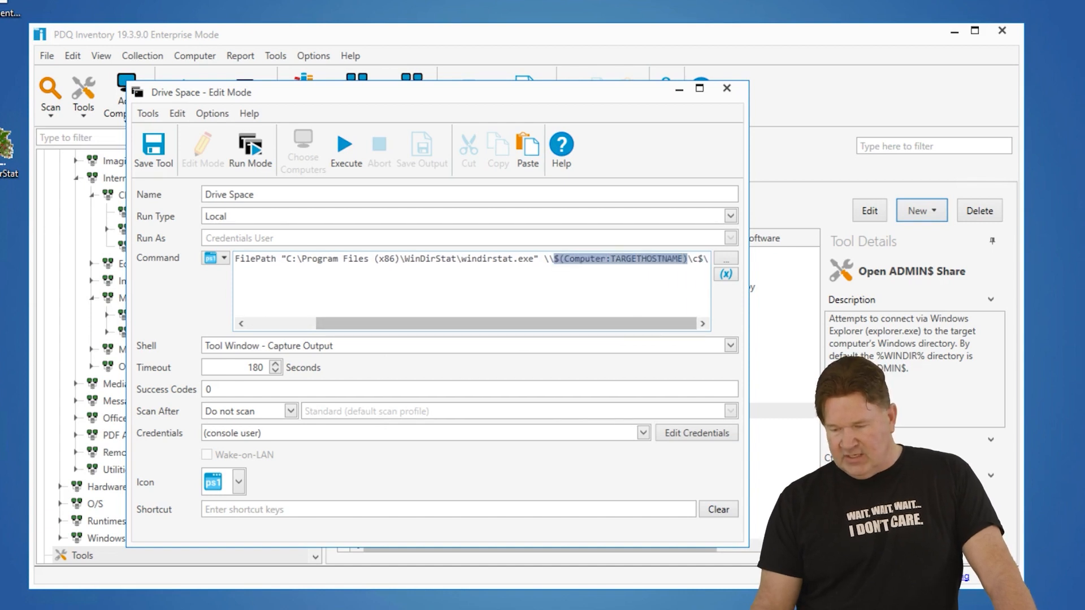
{"action": "mouse_move", "coordinate": [725, 274]}
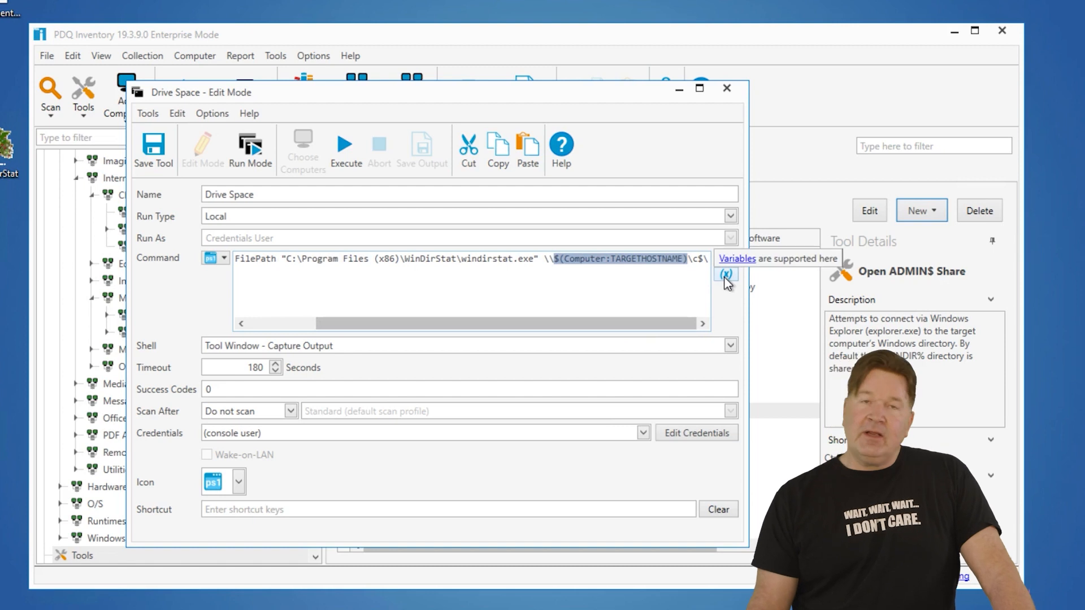
{"action": "left_click", "coordinate": [725, 274]}
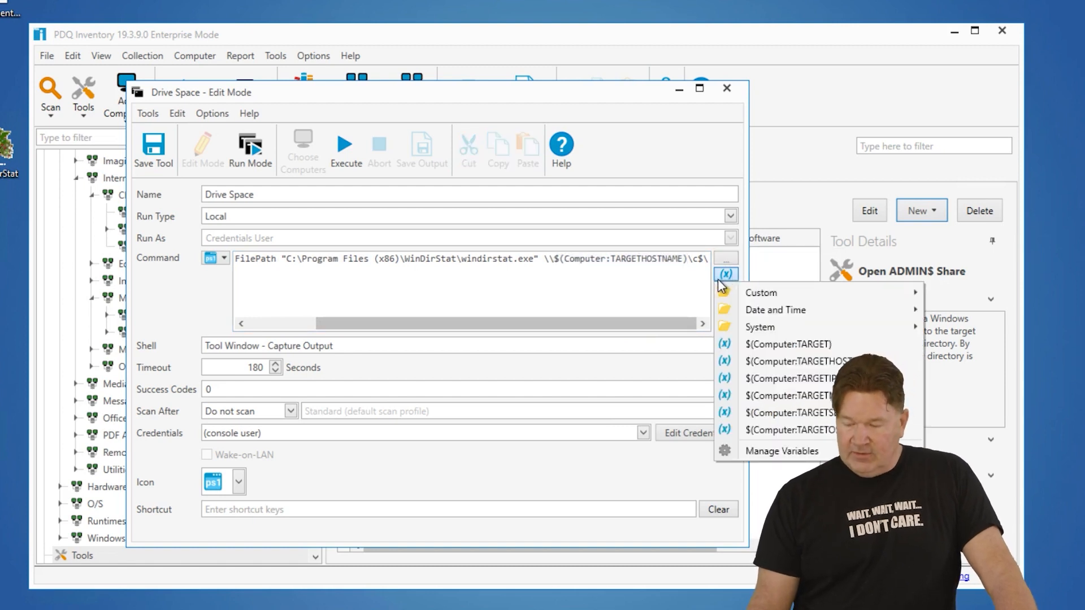
{"action": "mouse_move", "coordinate": [761, 360]}
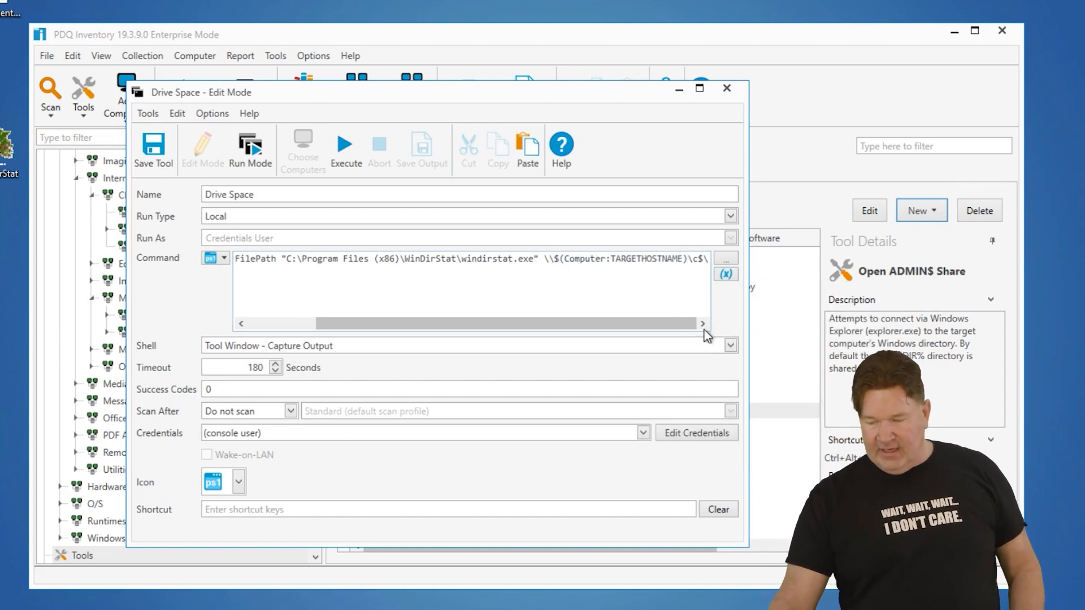
{"action": "left_click", "coordinate": [725, 274]}
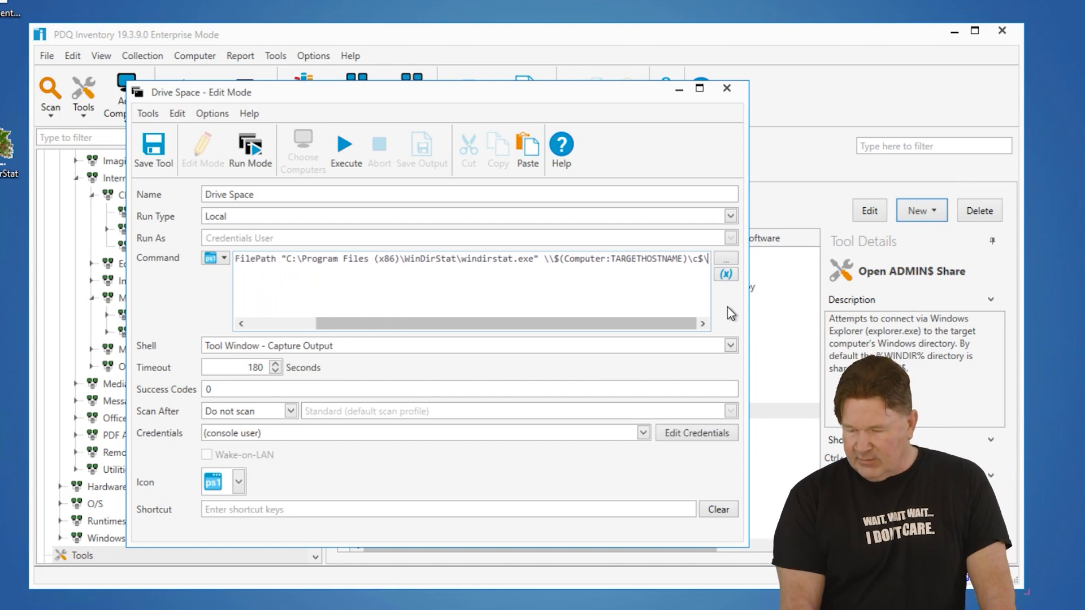
{"action": "mouse_move", "coordinate": [487, 373]}
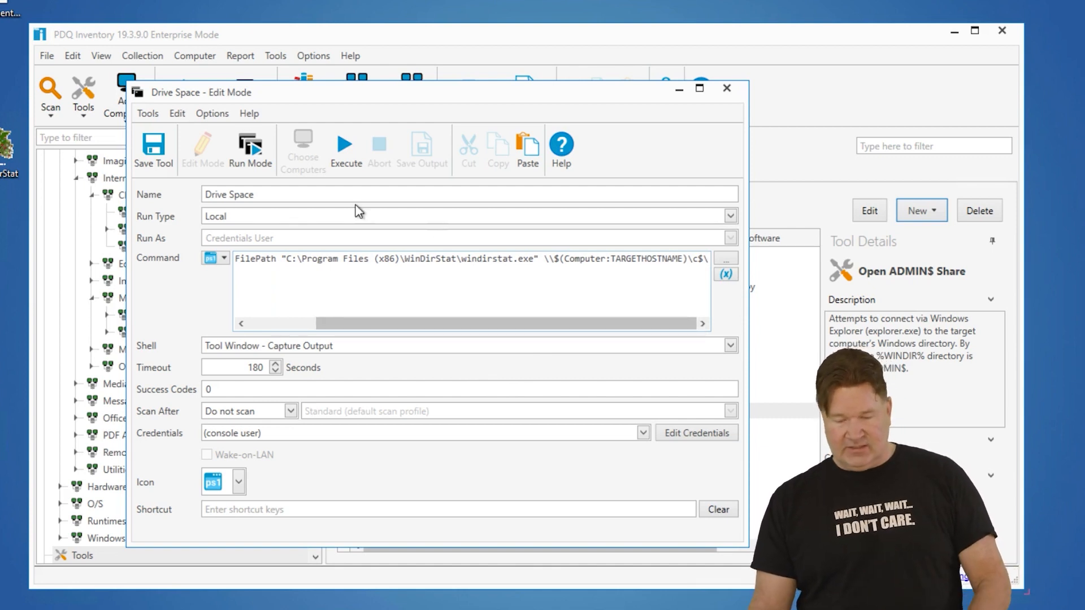
Step: Rename the tool 'Drive Space C$' and set Shell to Close Shell on Completion
{"action": "type", "text": "C"}
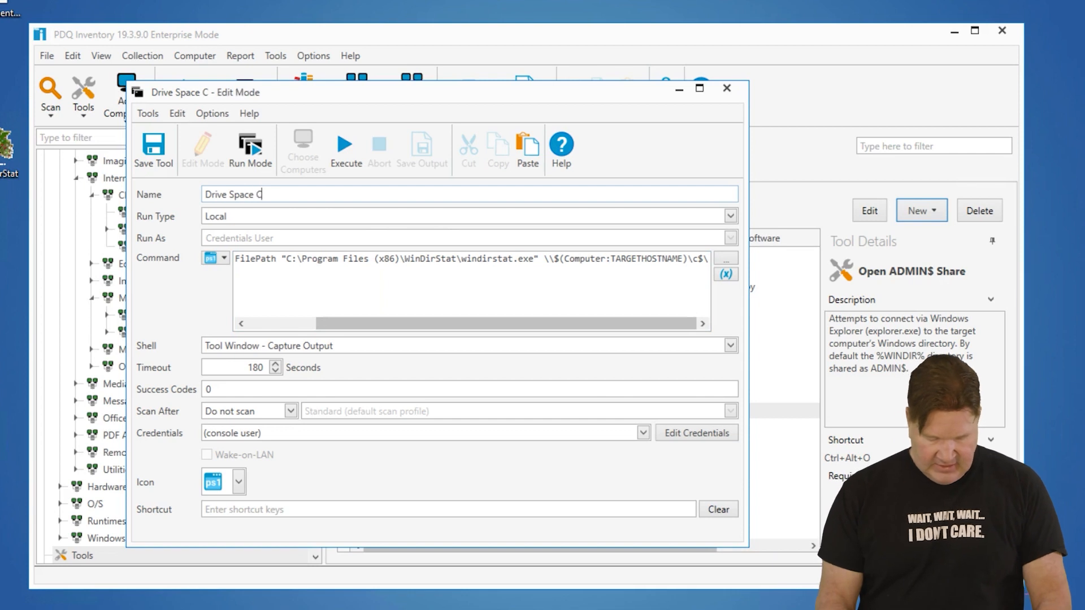
{"action": "type", "text": "$"}
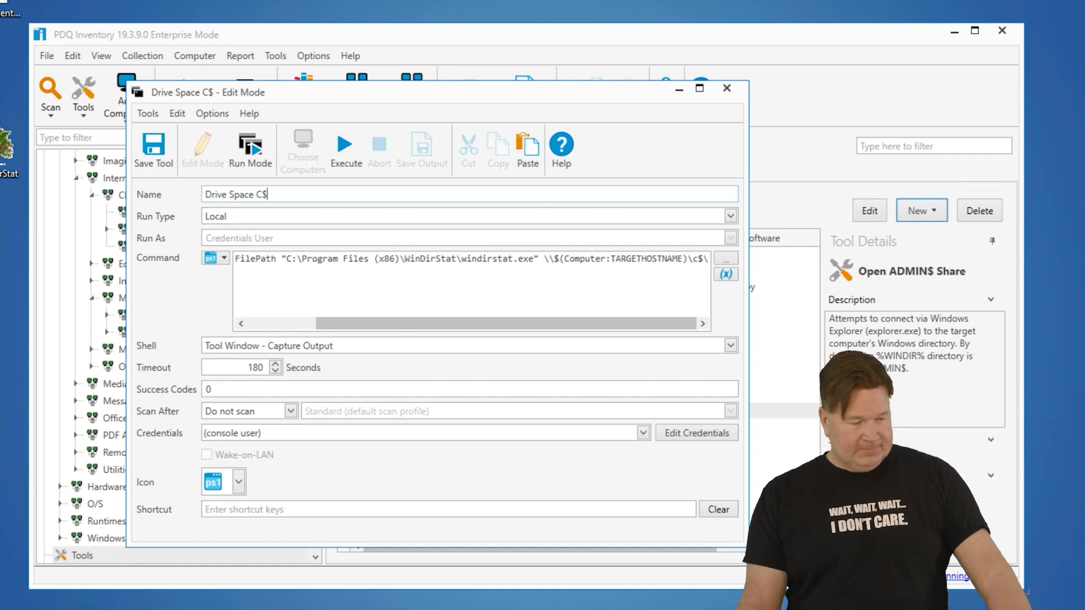
{"action": "mouse_move", "coordinate": [188, 357]}
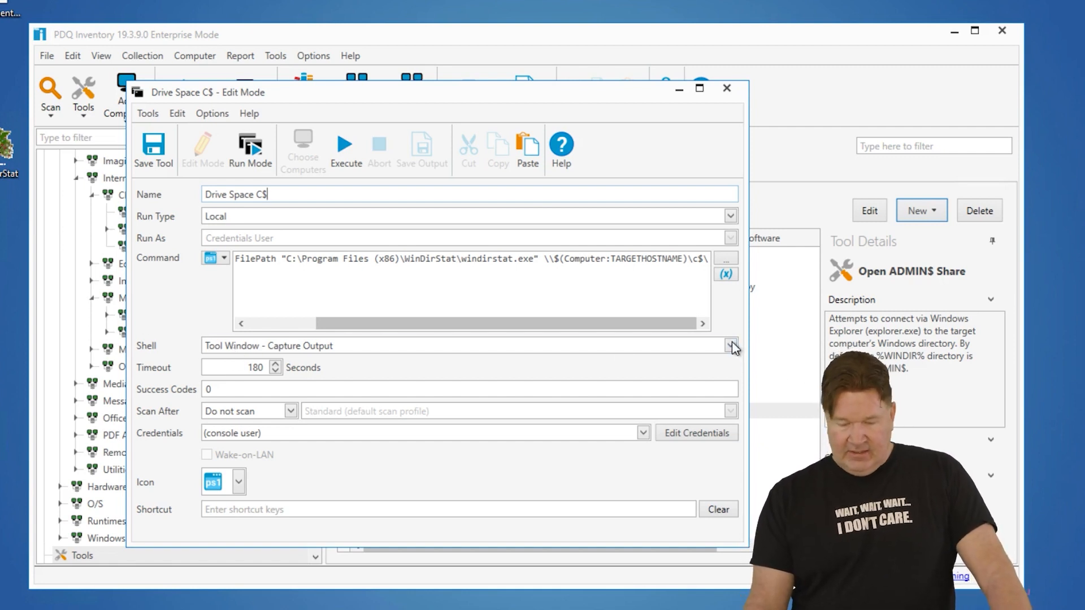
{"action": "left_click", "coordinate": [730, 345]}
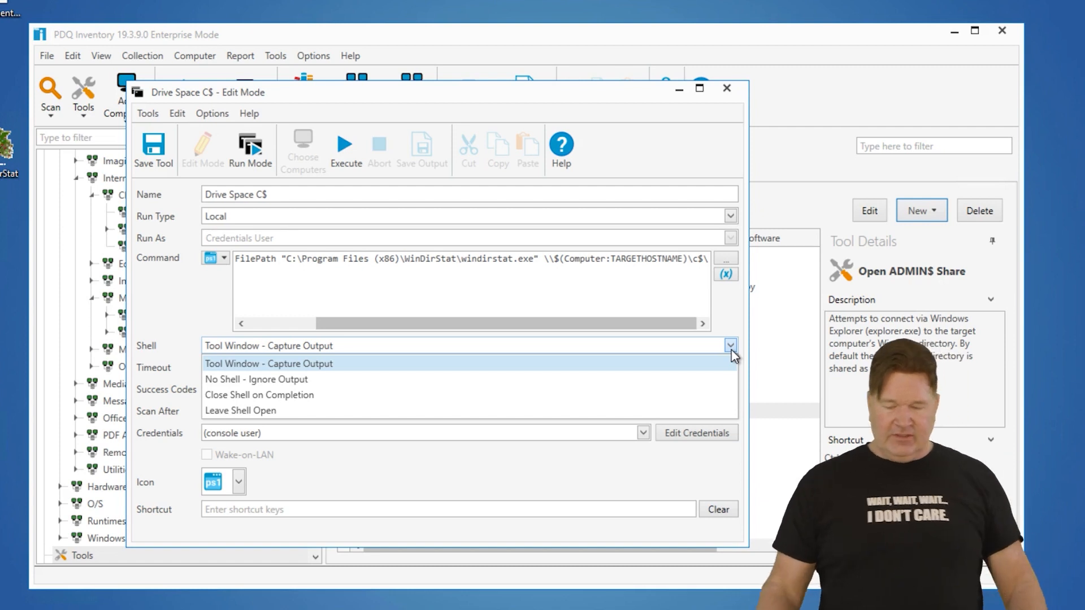
{"action": "mouse_move", "coordinate": [695, 336]}
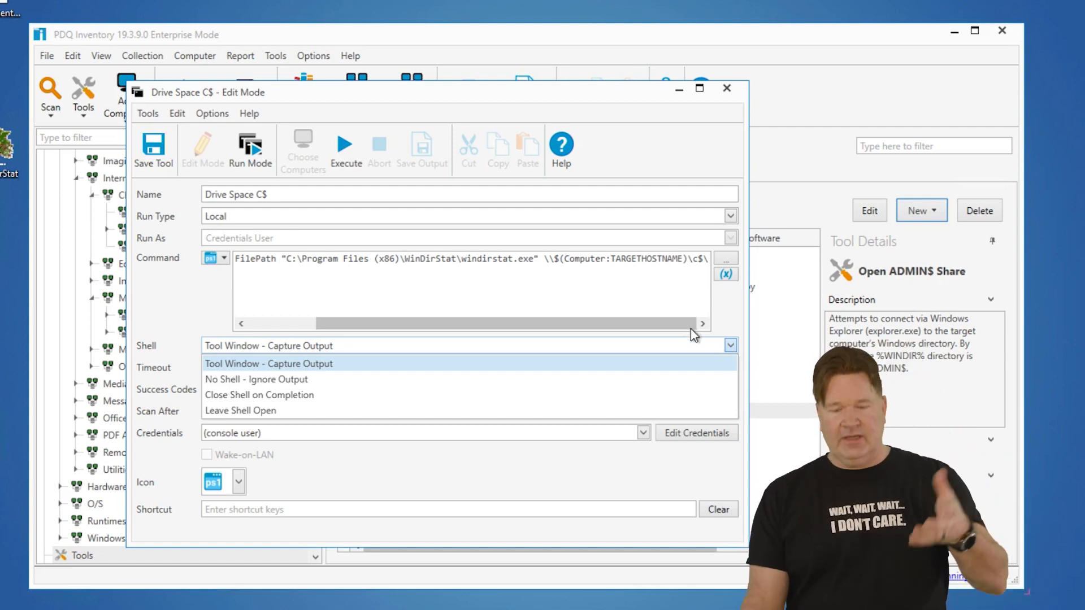
{"action": "left_click", "coordinate": [259, 394]}
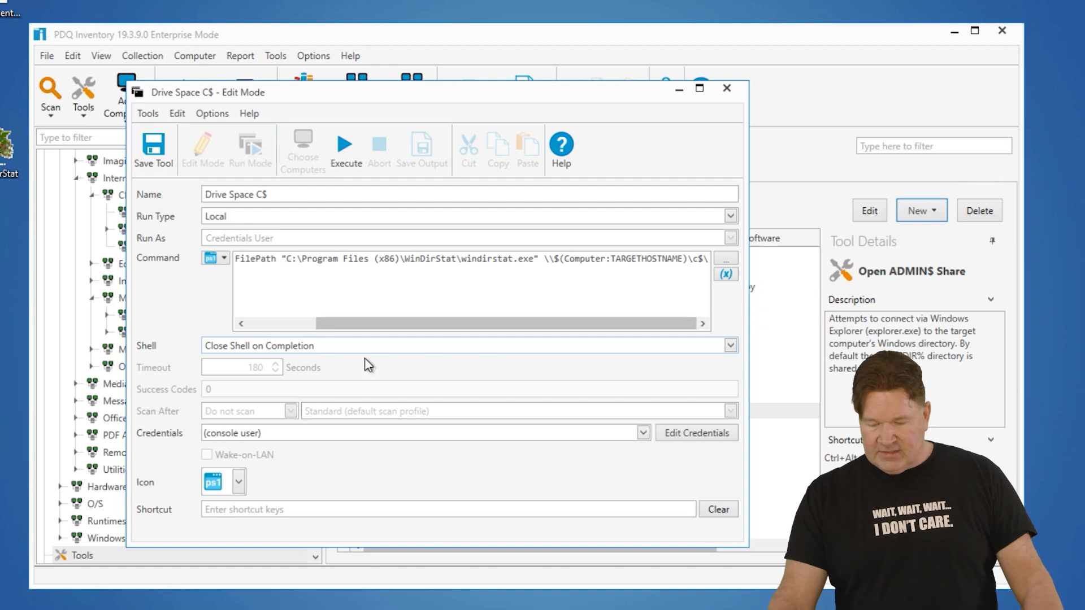
{"action": "mouse_move", "coordinate": [231, 374]}
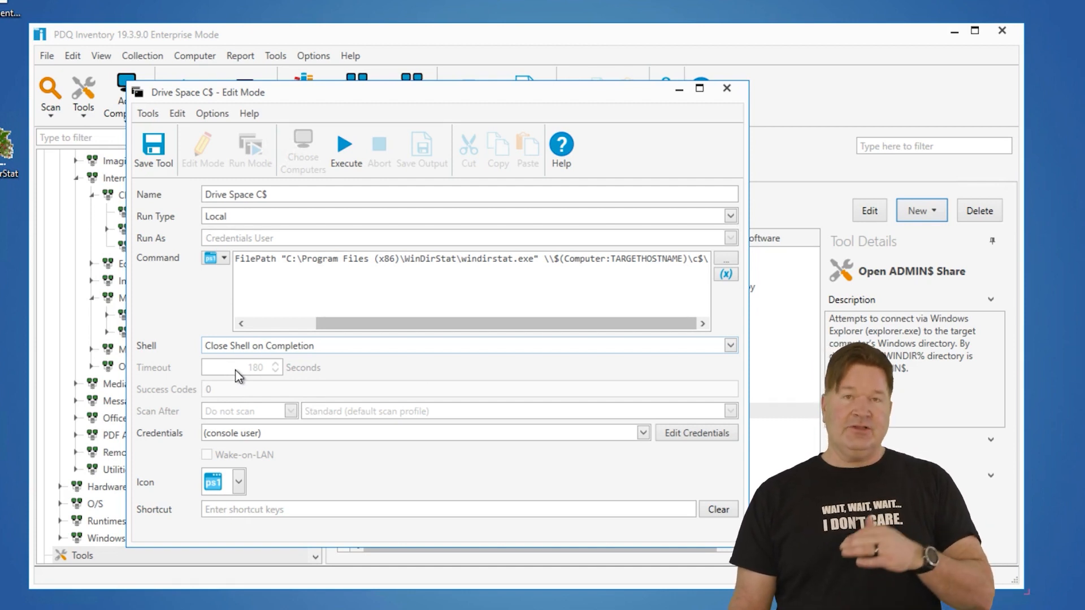
{"action": "mouse_move", "coordinate": [237, 429]}
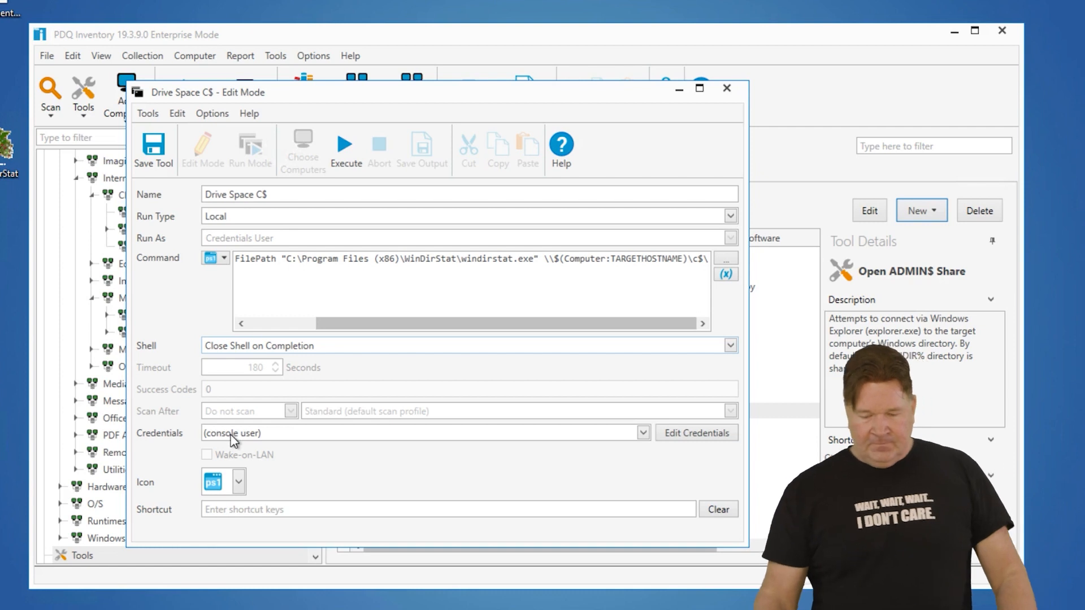
Step: Keep console user credentials, add the database icon and Ctrl+Shift+D shortcut, and save
{"action": "left_click", "coordinate": [642, 433]}
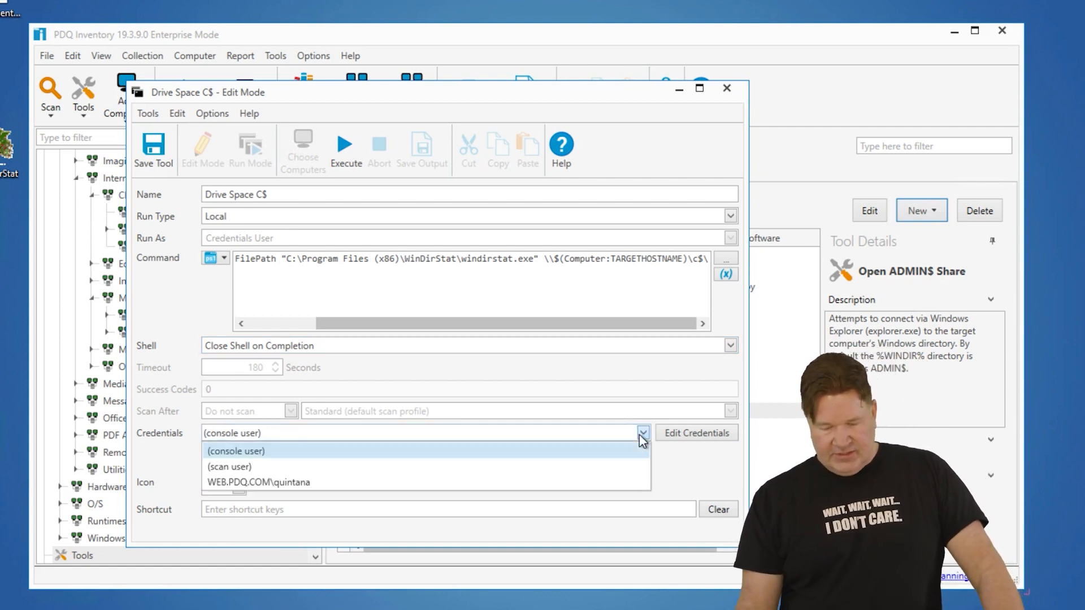
{"action": "left_click", "coordinate": [235, 450]}
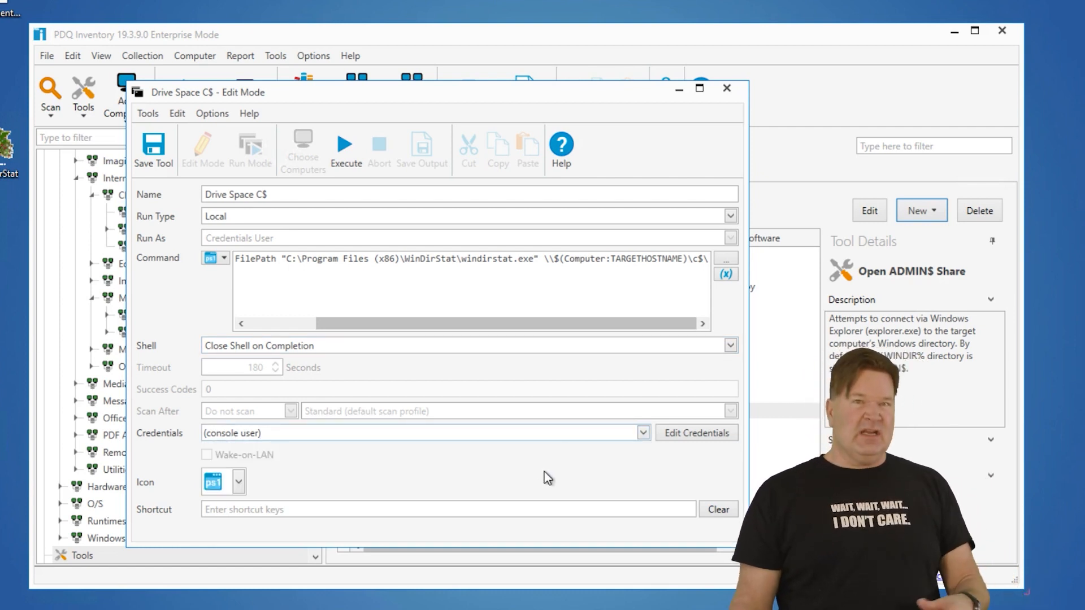
{"action": "mouse_move", "coordinate": [408, 481]}
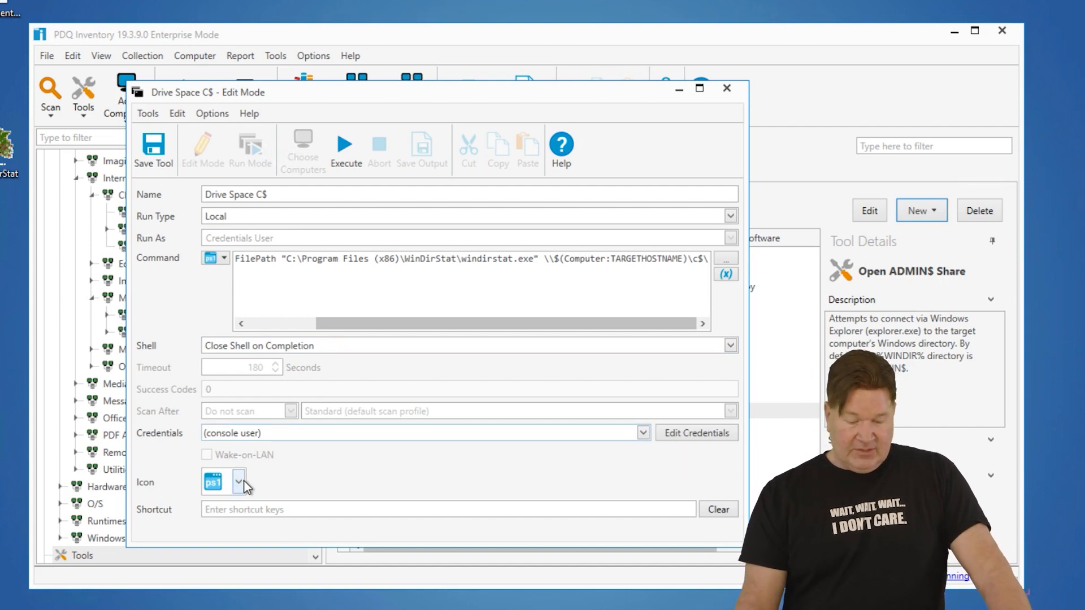
{"action": "left_click", "coordinate": [237, 481]}
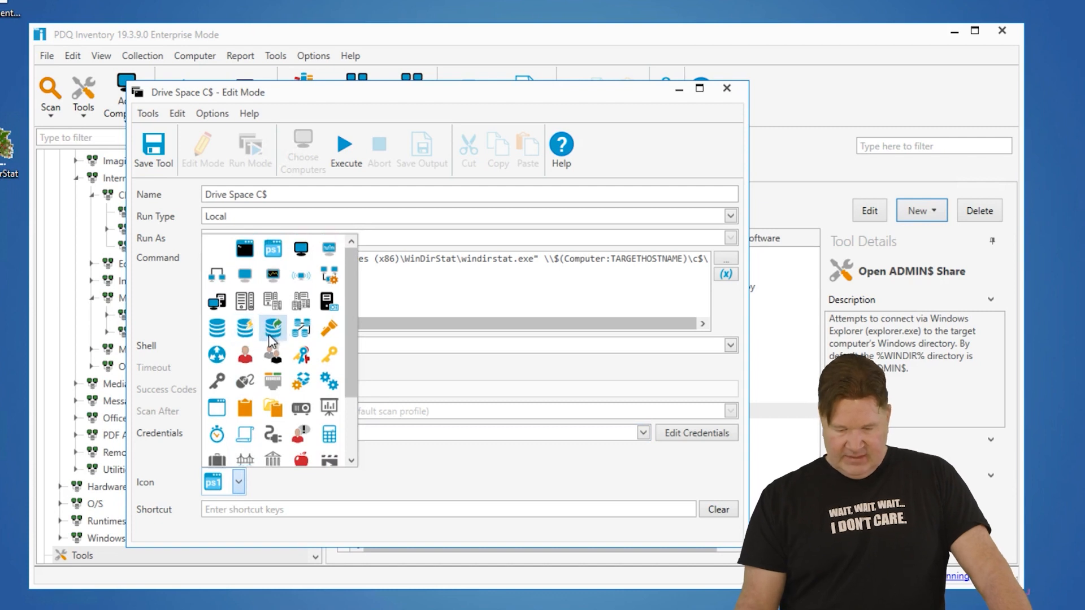
{"action": "left_click", "coordinate": [216, 325]}
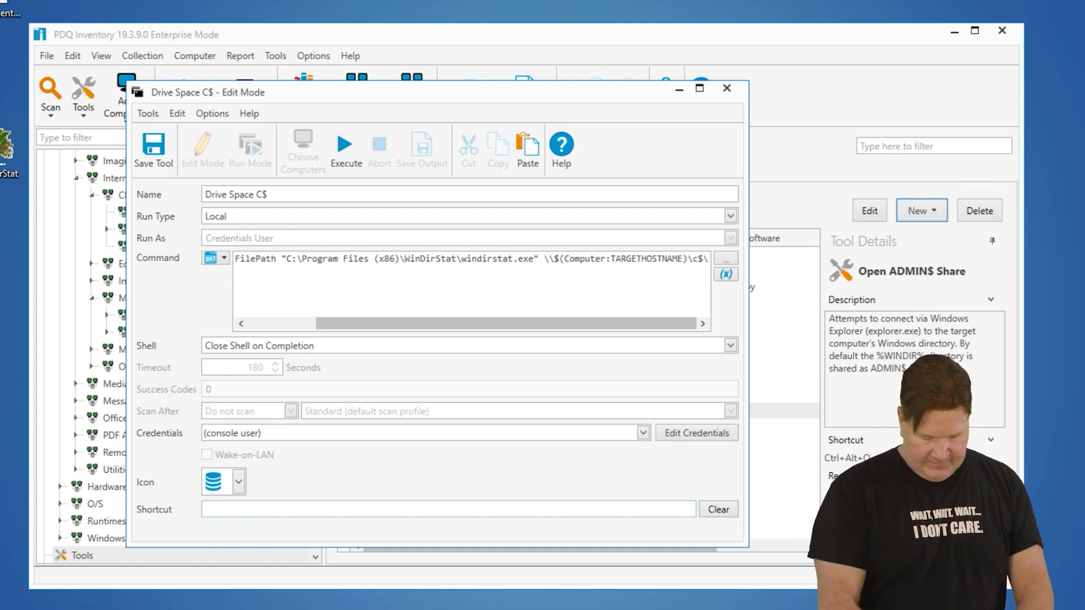
{"action": "type", "text": "Ctrl+Shift+D"}
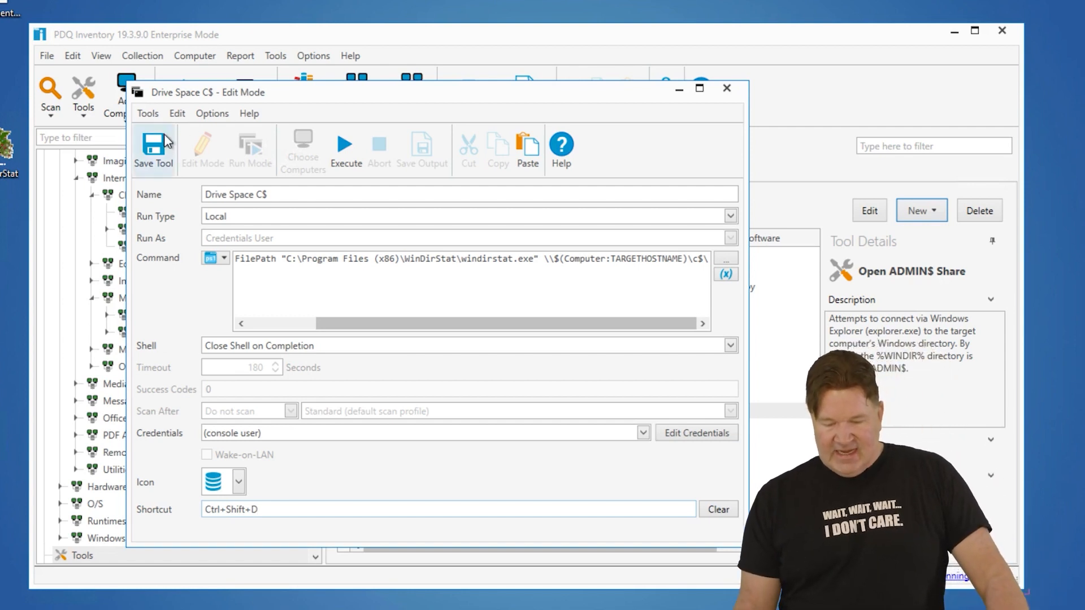
{"action": "left_click", "coordinate": [153, 147]}
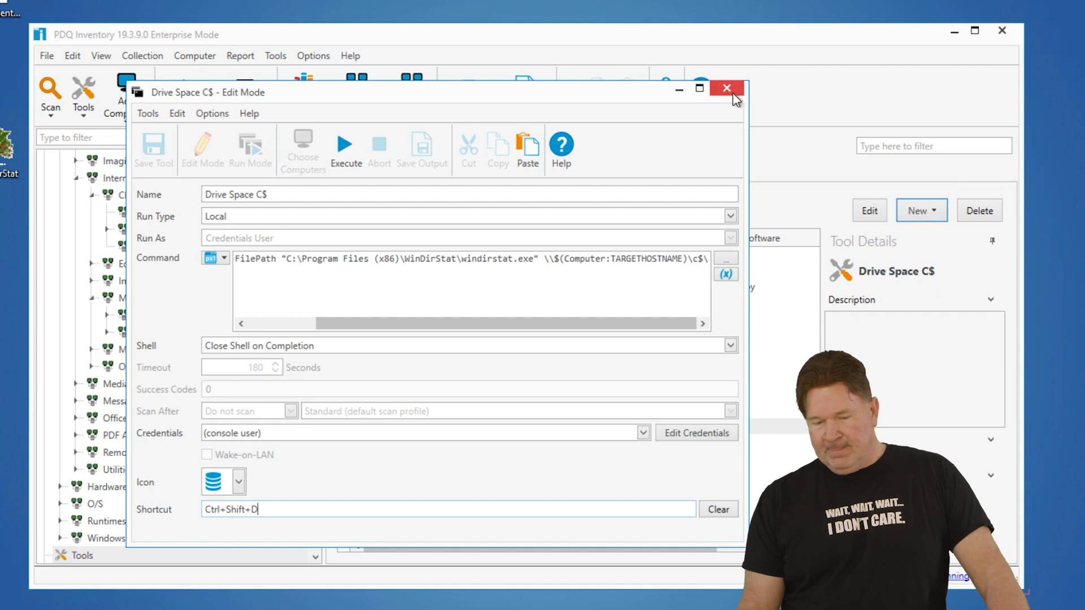
Step: Run Drive Space C$ on BUGSBUNNY from All Computers, then select CONRAD
{"action": "left_click", "coordinate": [726, 89]}
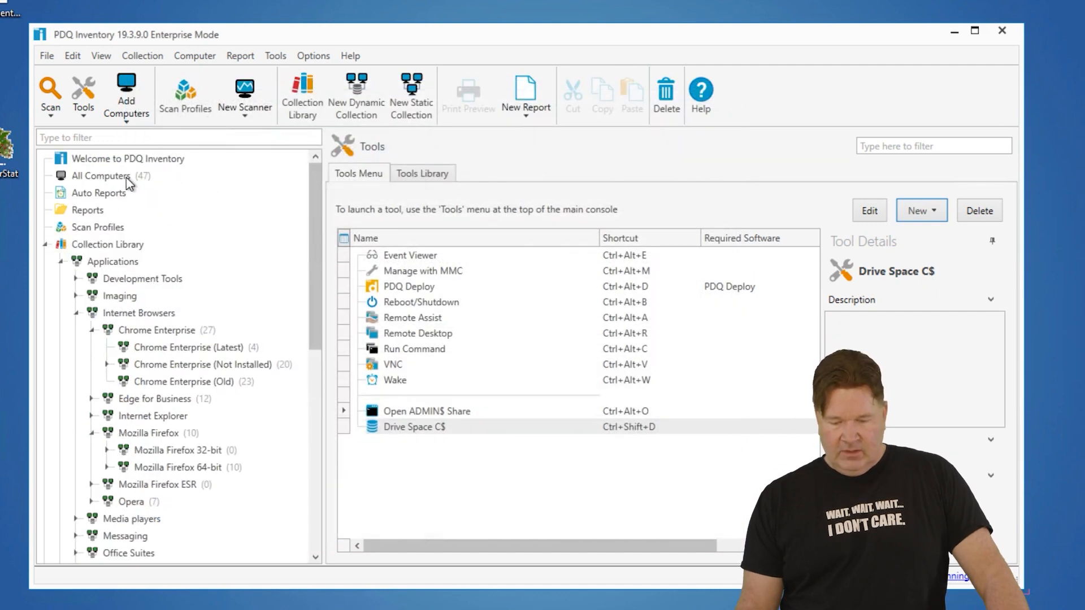
{"action": "left_click", "coordinate": [101, 175]}
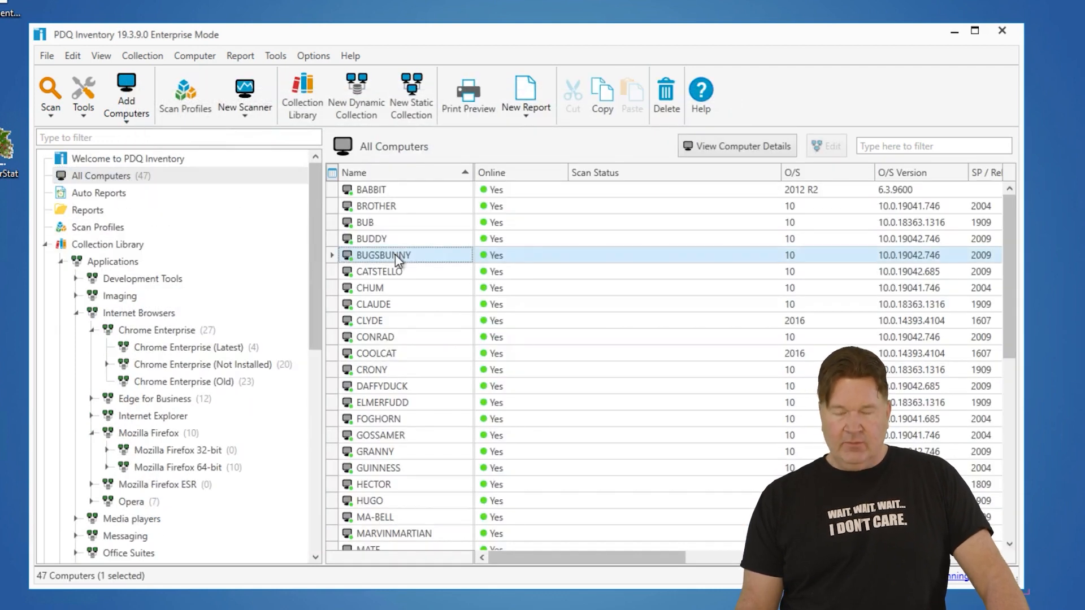
{"action": "right_click", "coordinate": [382, 254]}
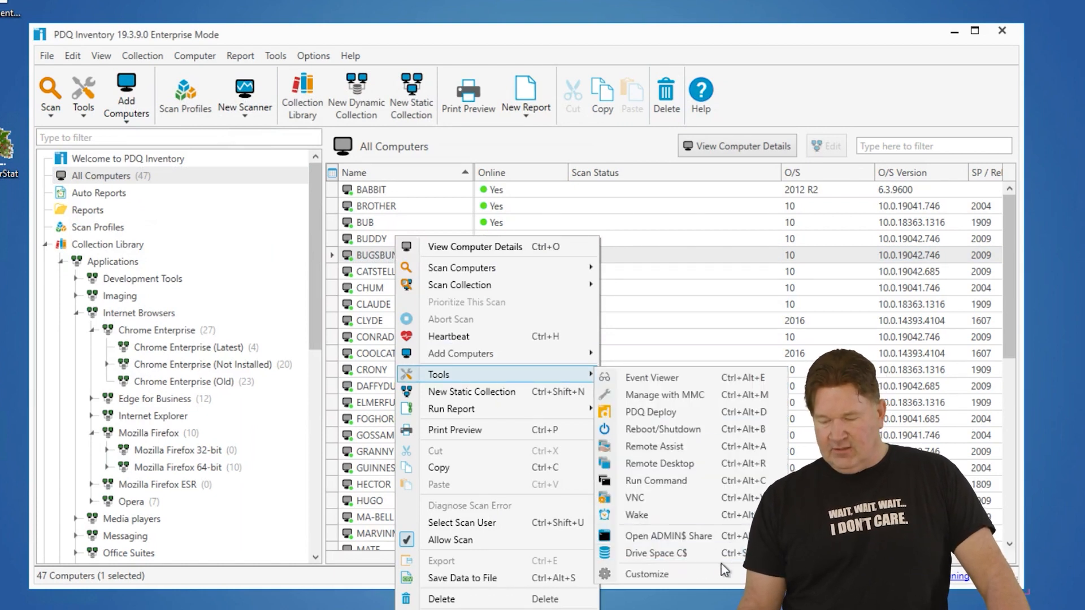
{"action": "mouse_move", "coordinate": [656, 552]}
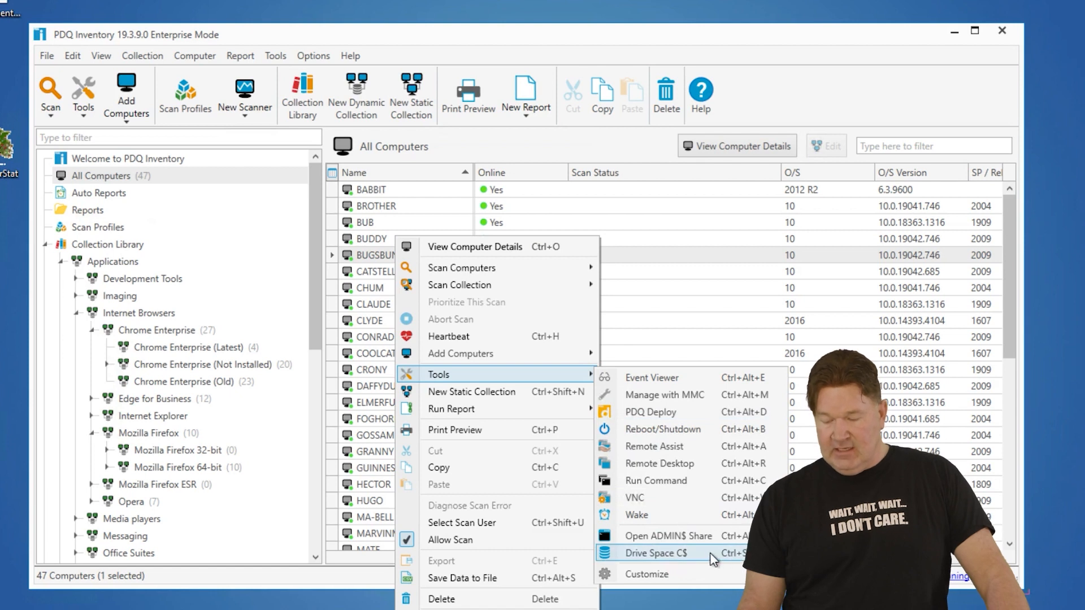
{"action": "left_click", "coordinate": [656, 552]}
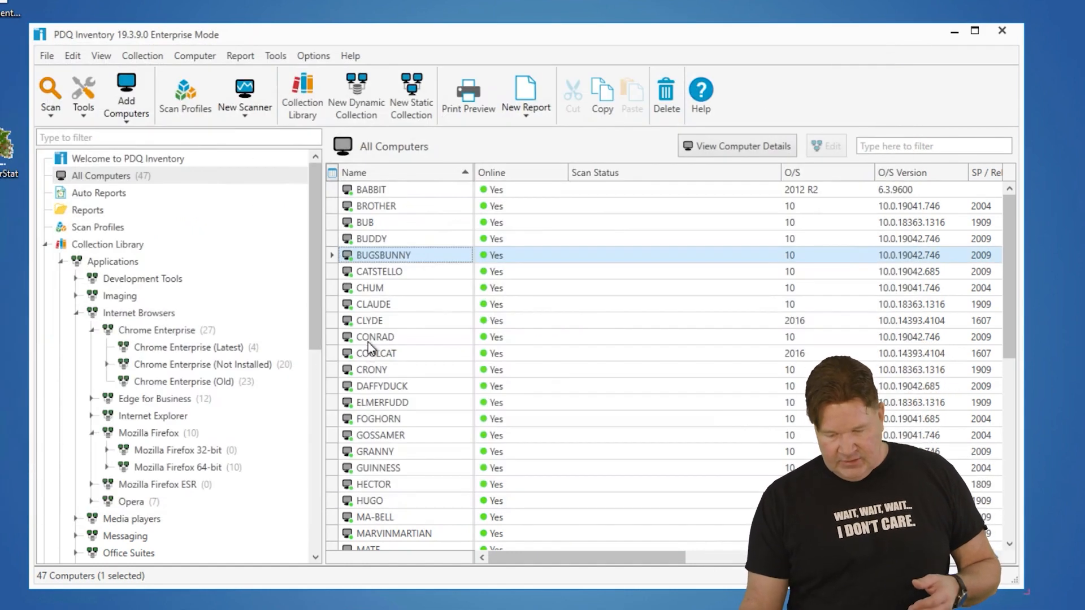
{"action": "left_click", "coordinate": [374, 337]}
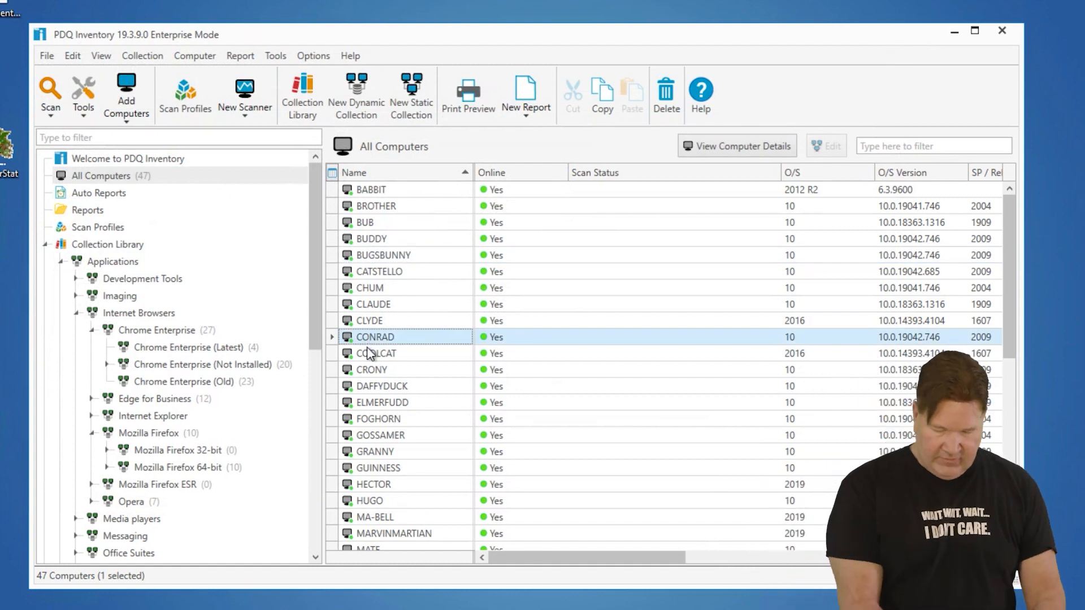